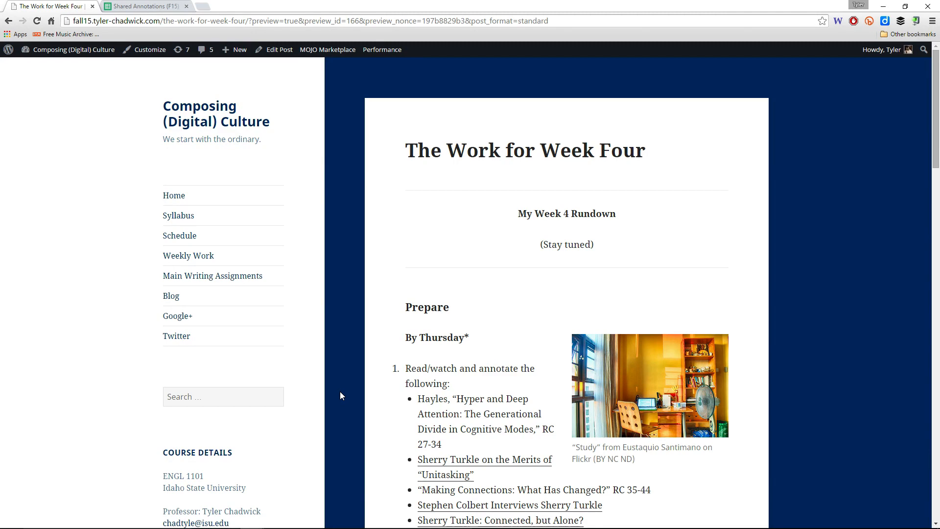
# Step: Scroll through the Week Four page's sections to review the assignment instructions
pyautogui.scroll(-3)
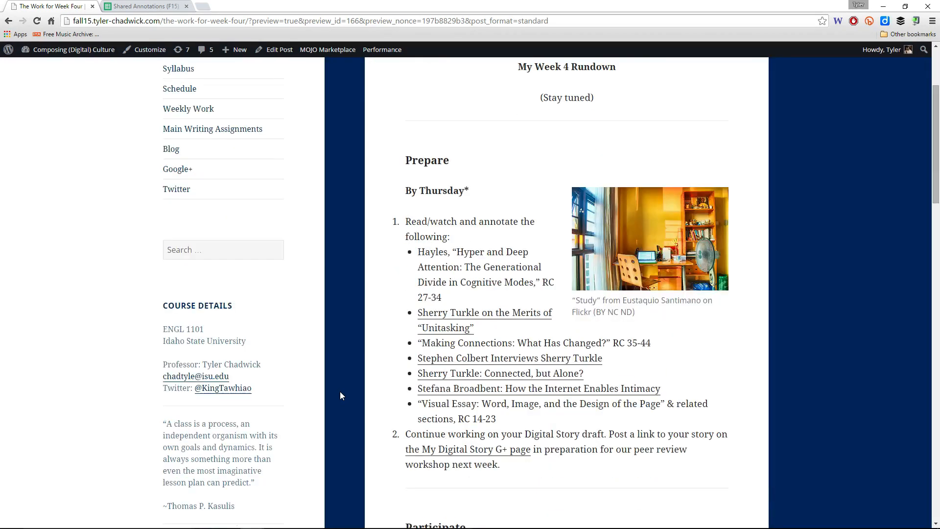
pyautogui.moveTo(500, 241)
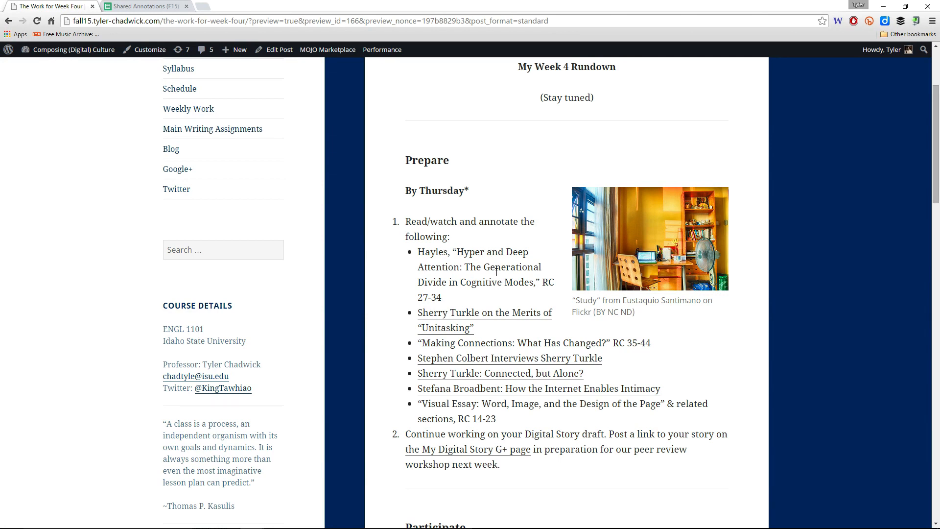
pyautogui.moveTo(378, 359)
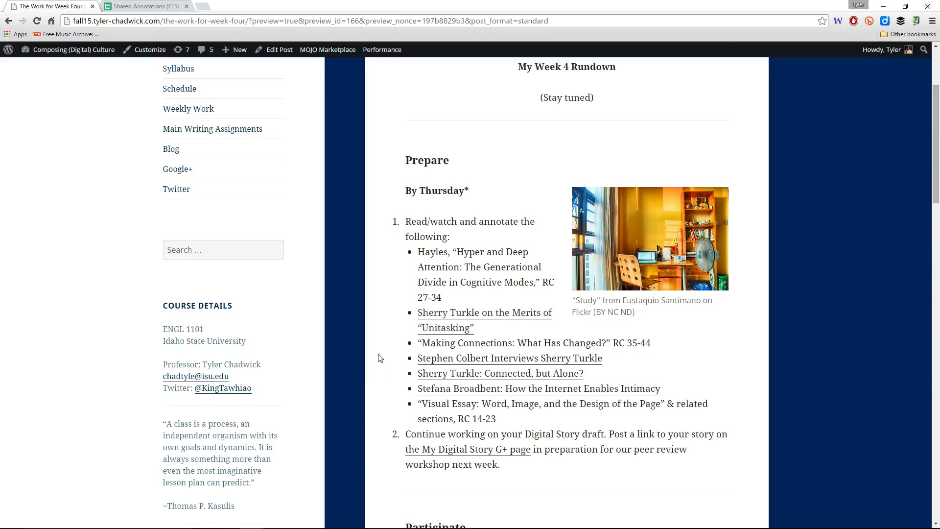
pyautogui.scroll(-3)
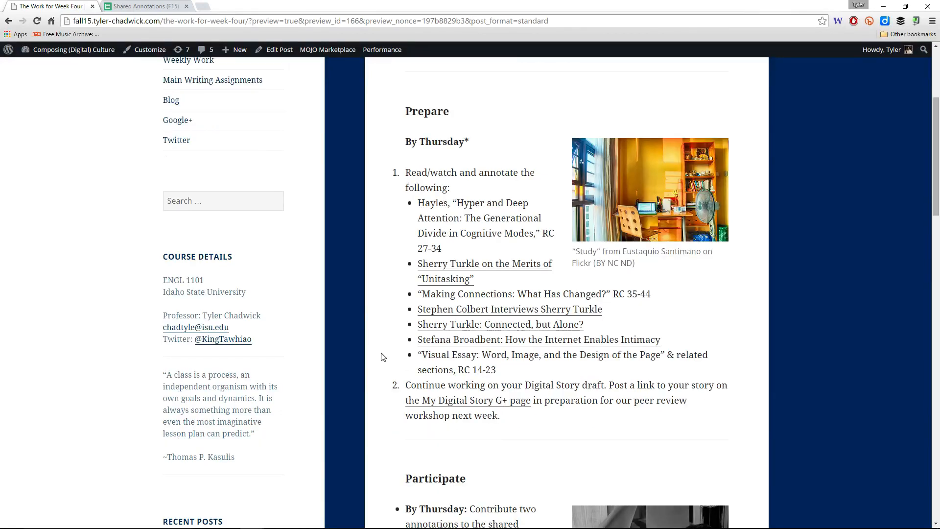
pyautogui.moveTo(406, 340)
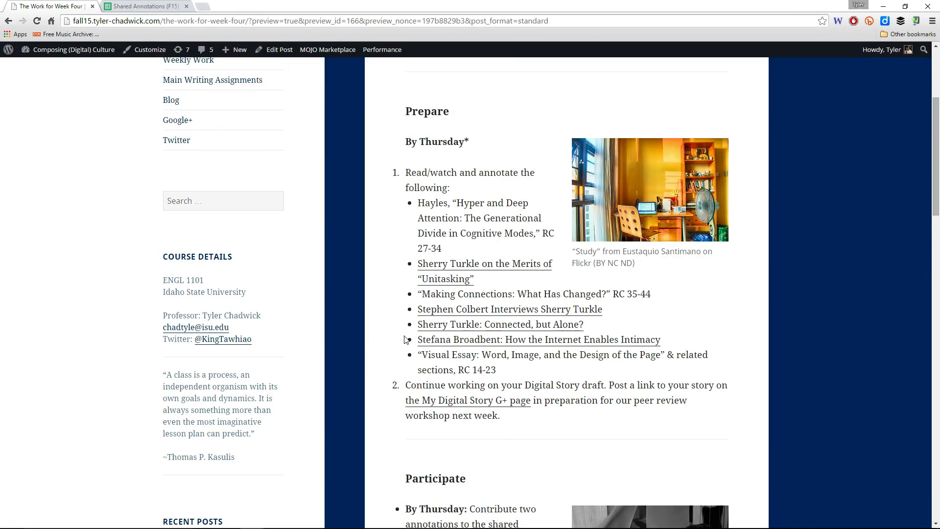
pyautogui.moveTo(399, 311)
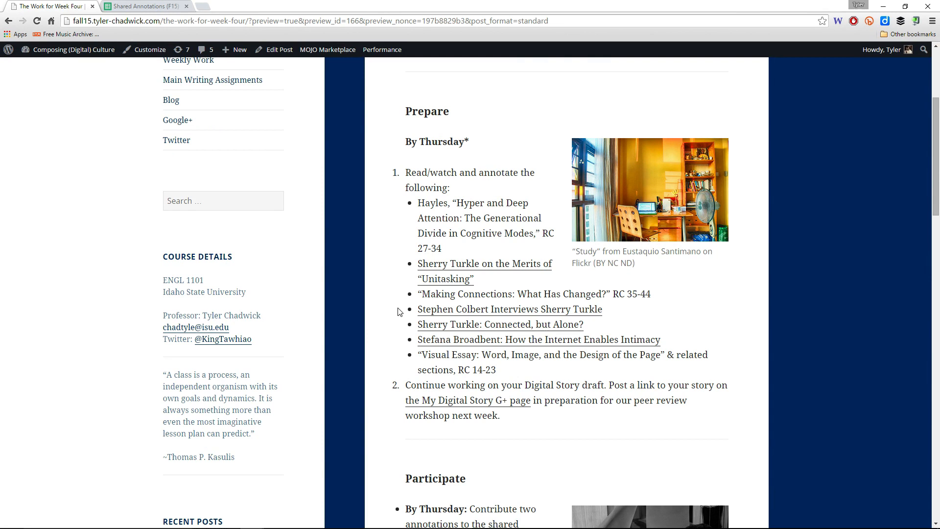
pyautogui.moveTo(552, 369)
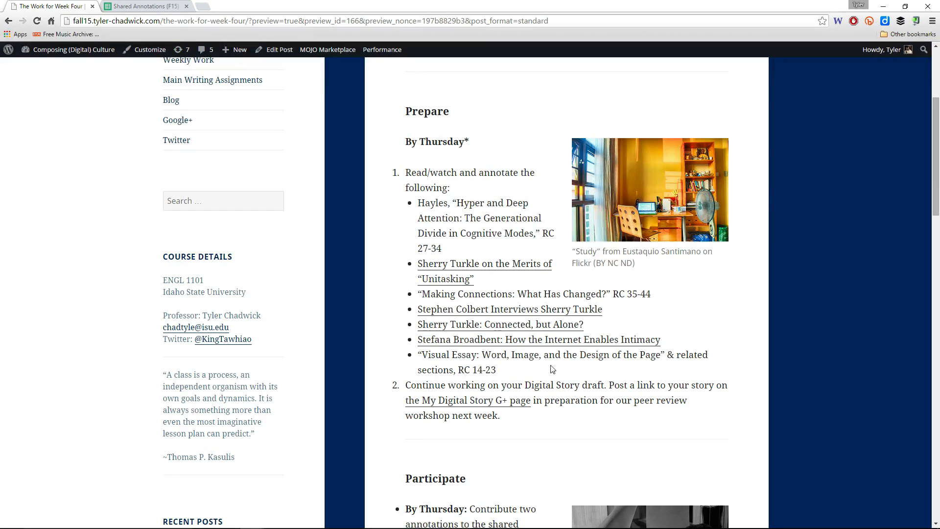
pyautogui.moveTo(687, 333)
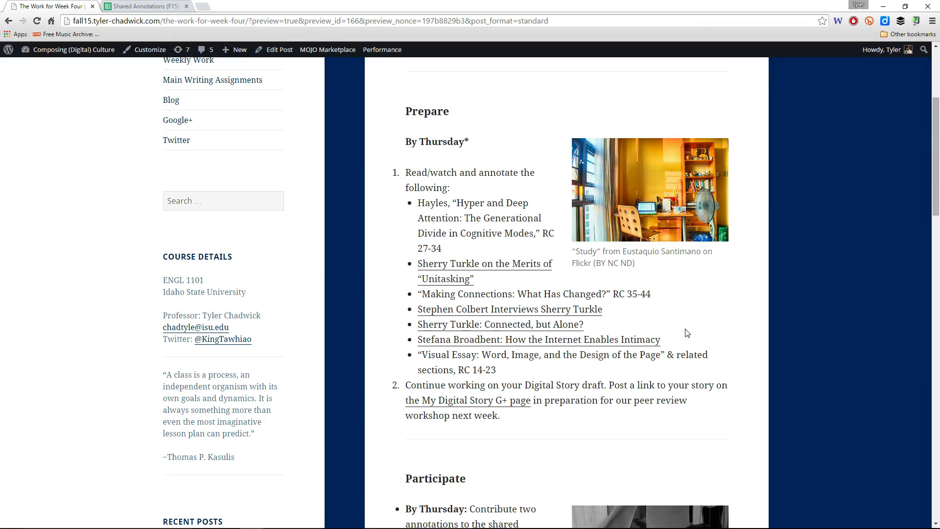
pyautogui.moveTo(545, 373)
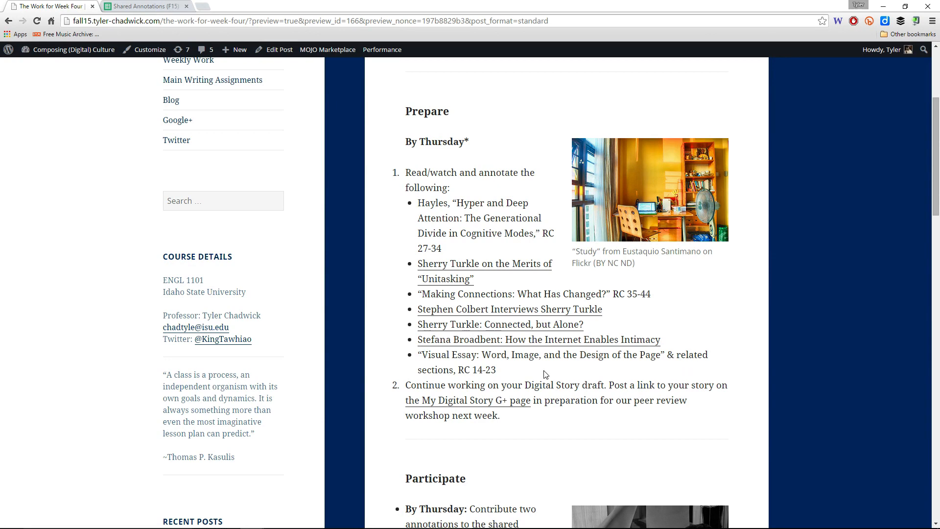
pyautogui.moveTo(570, 361)
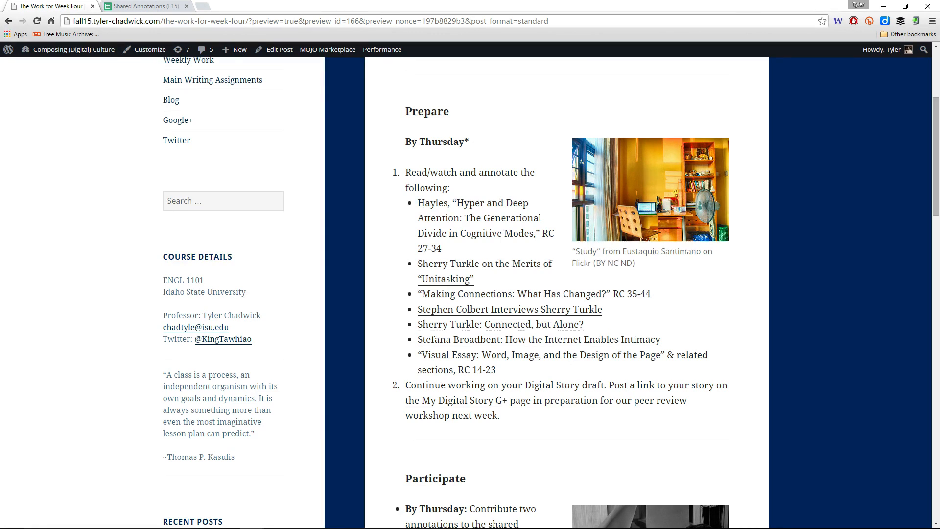
pyautogui.moveTo(502, 375)
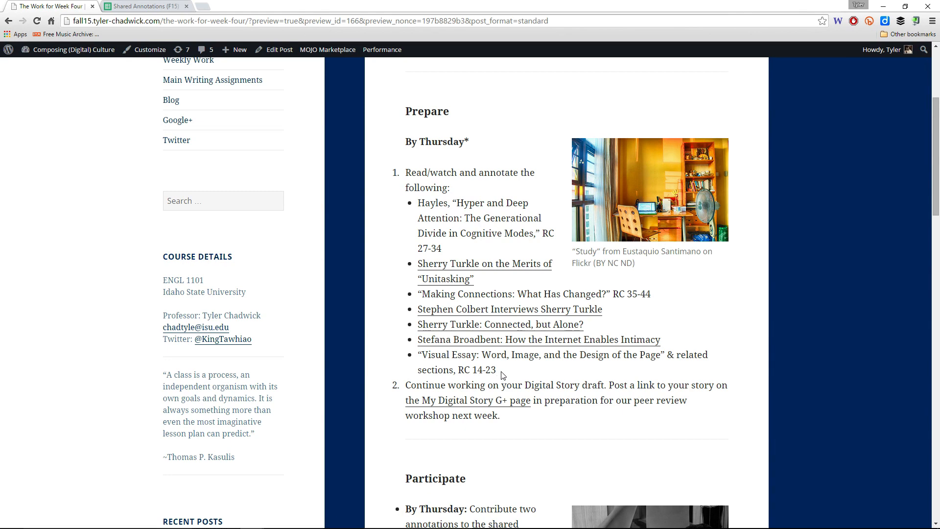
pyautogui.moveTo(594, 374)
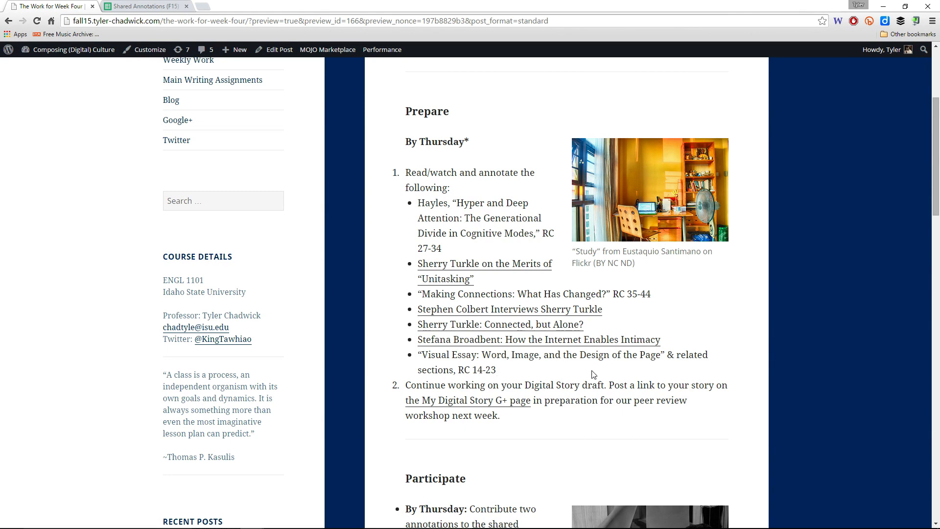
pyautogui.moveTo(579, 405)
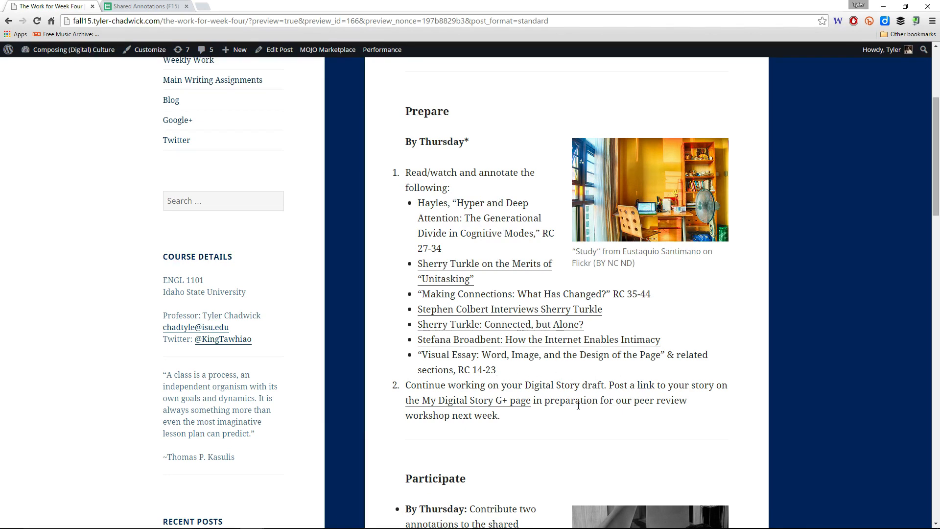
pyautogui.scroll(-3)
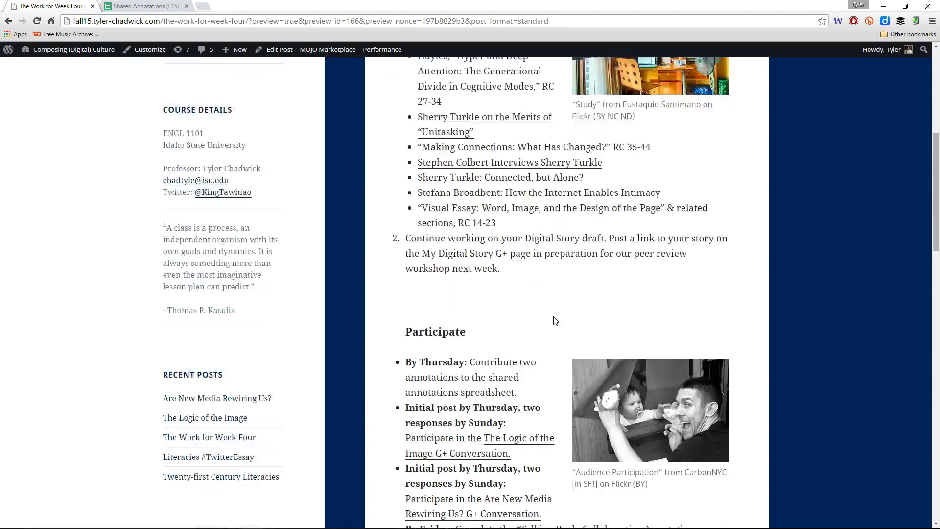
pyautogui.scroll(3)
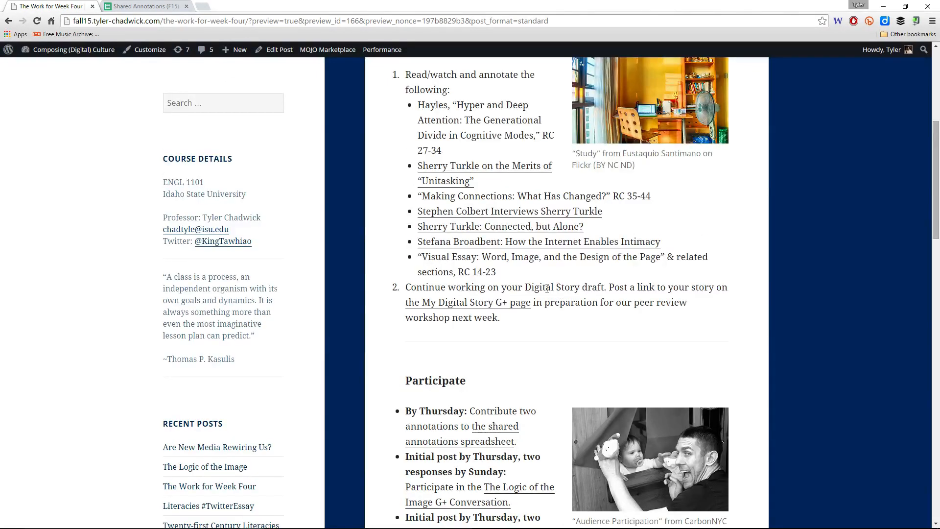
pyautogui.moveTo(557, 317)
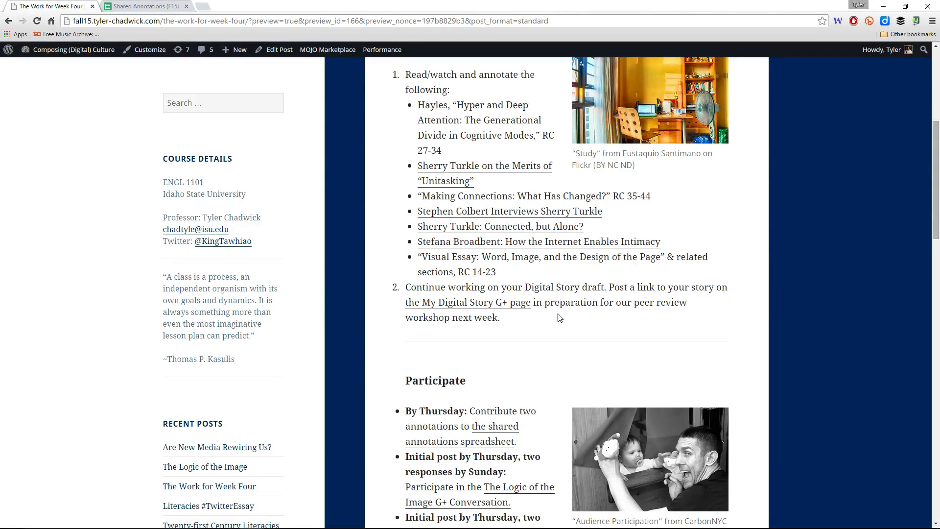
pyautogui.scroll(3)
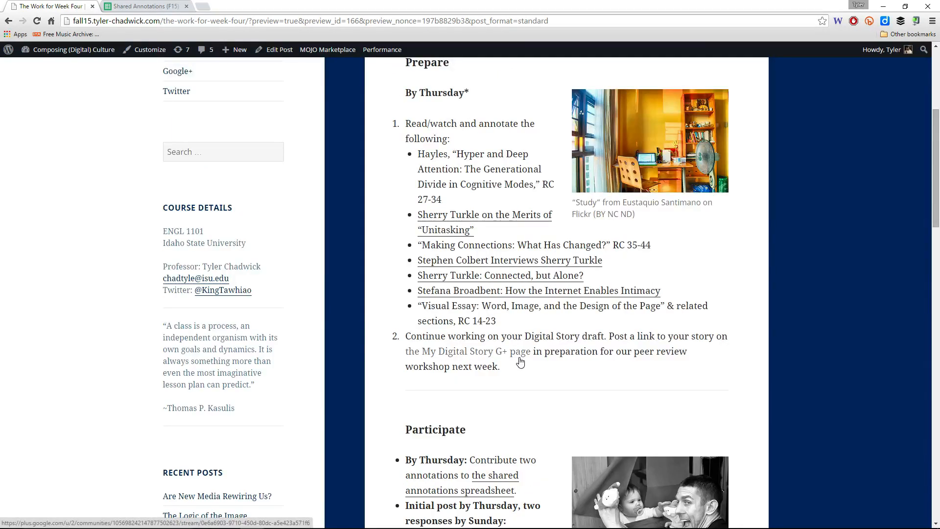
pyautogui.moveTo(511, 358)
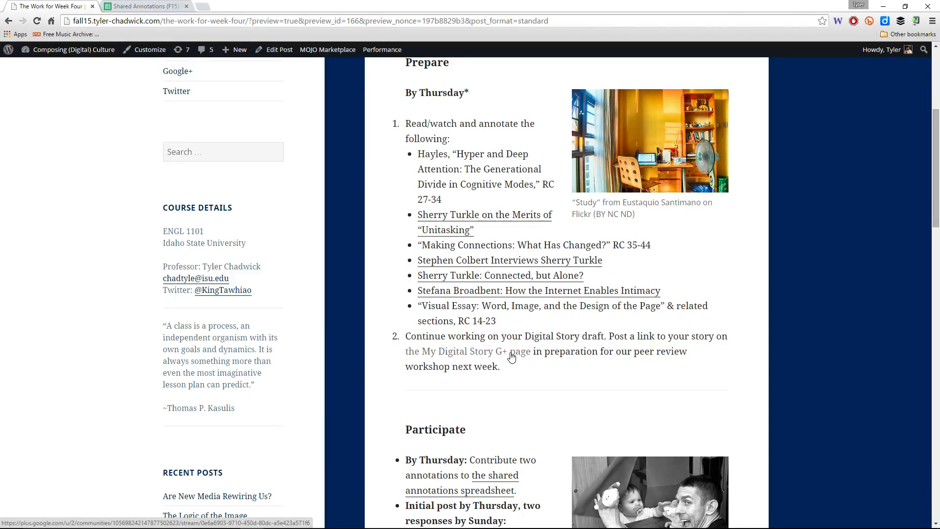
pyautogui.moveTo(514, 387)
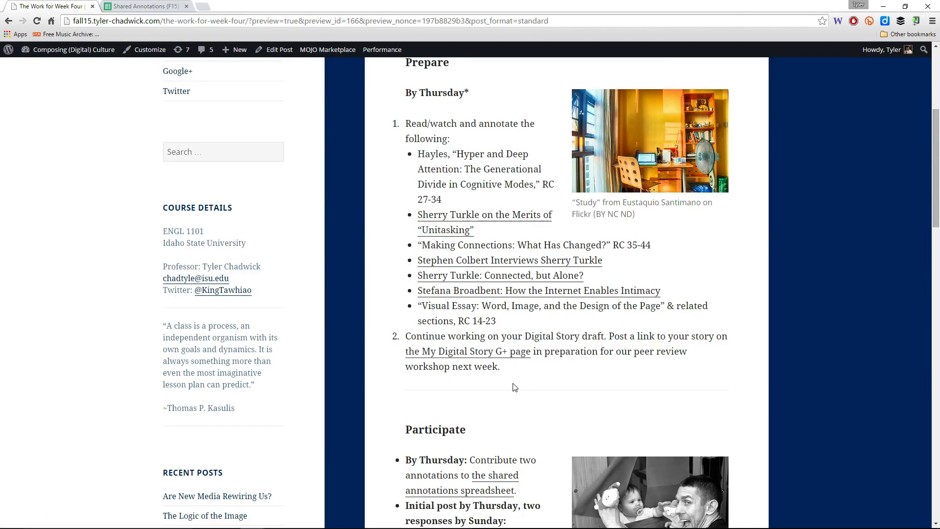
pyautogui.scroll(-3)
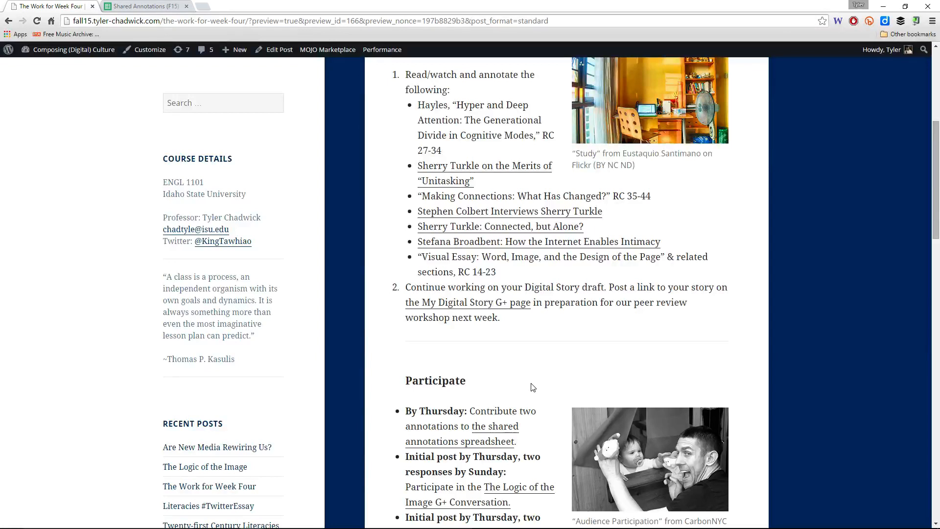
pyautogui.scroll(-3)
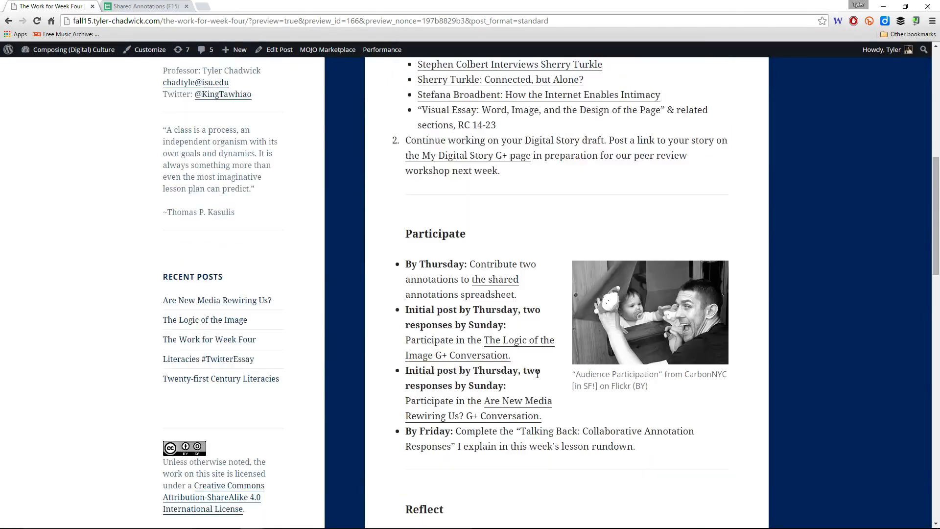
pyautogui.moveTo(522, 263)
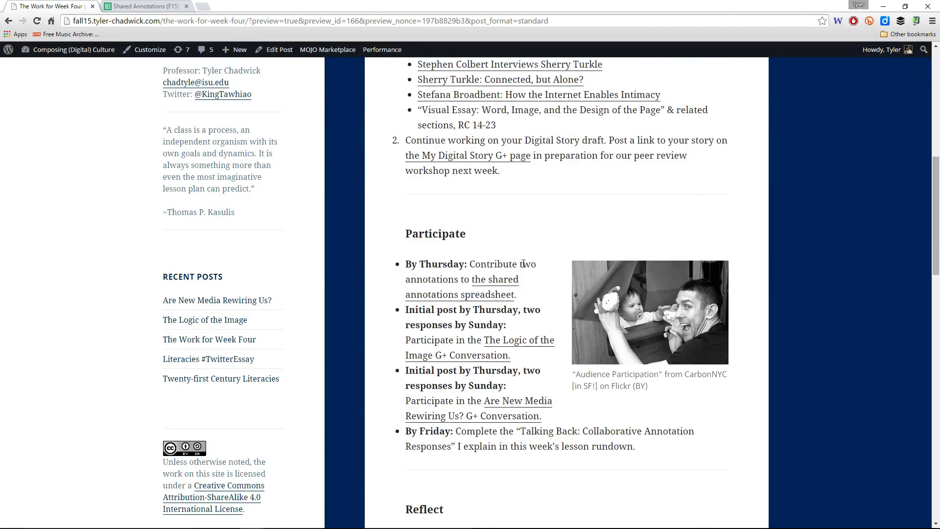
pyautogui.moveTo(575, 443)
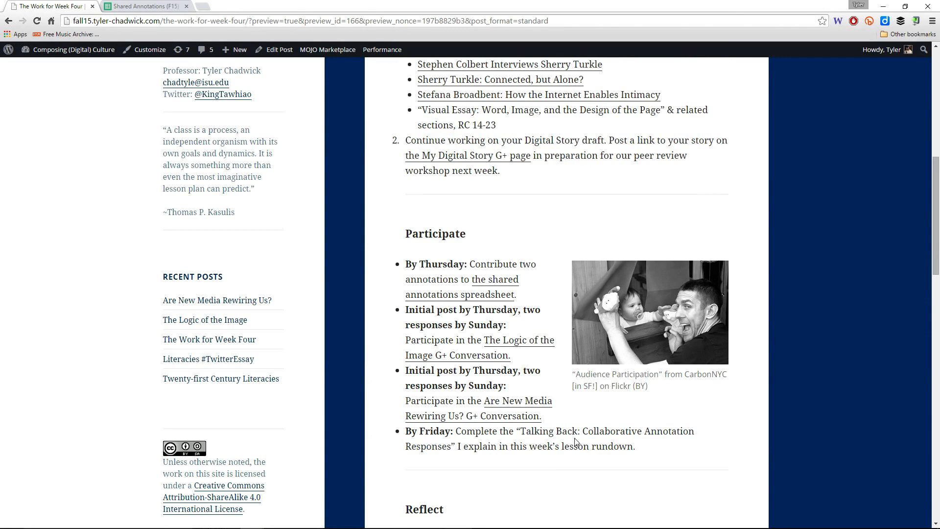
pyautogui.scroll(-3)
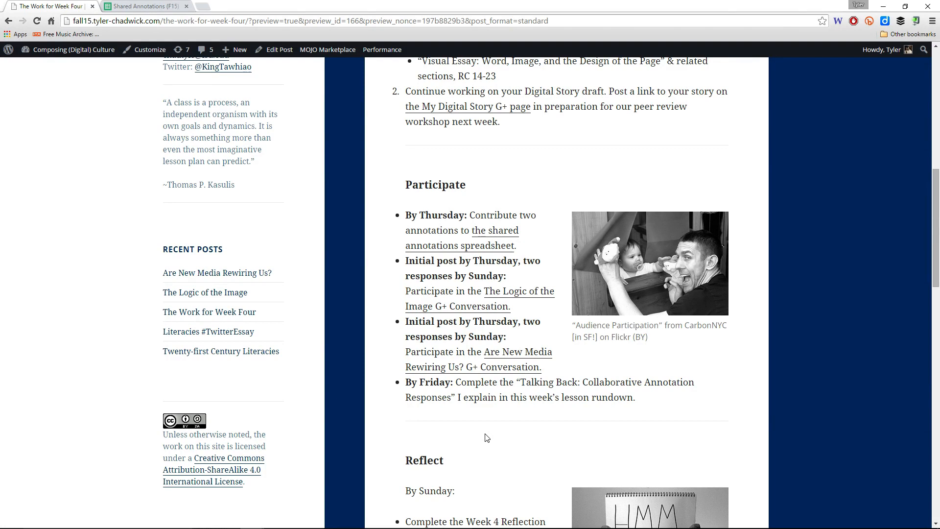
pyautogui.moveTo(520, 415)
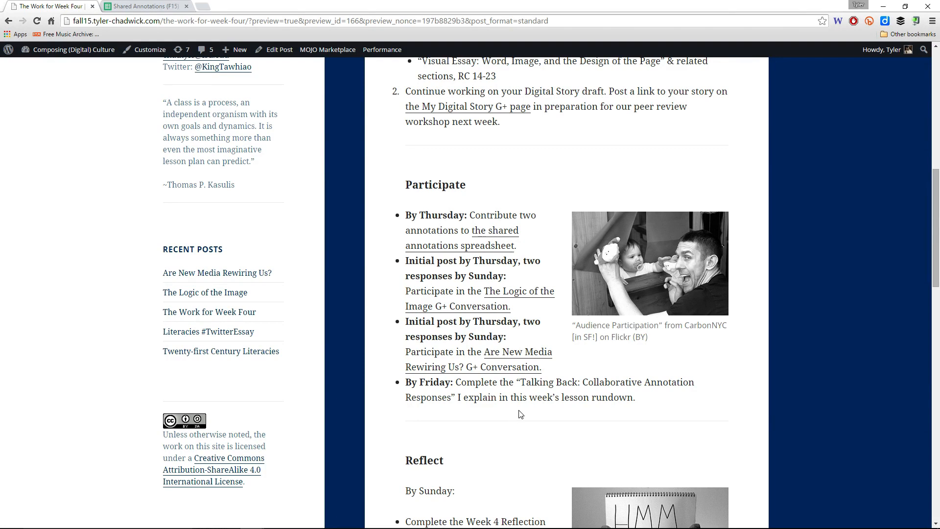
pyautogui.moveTo(543, 402)
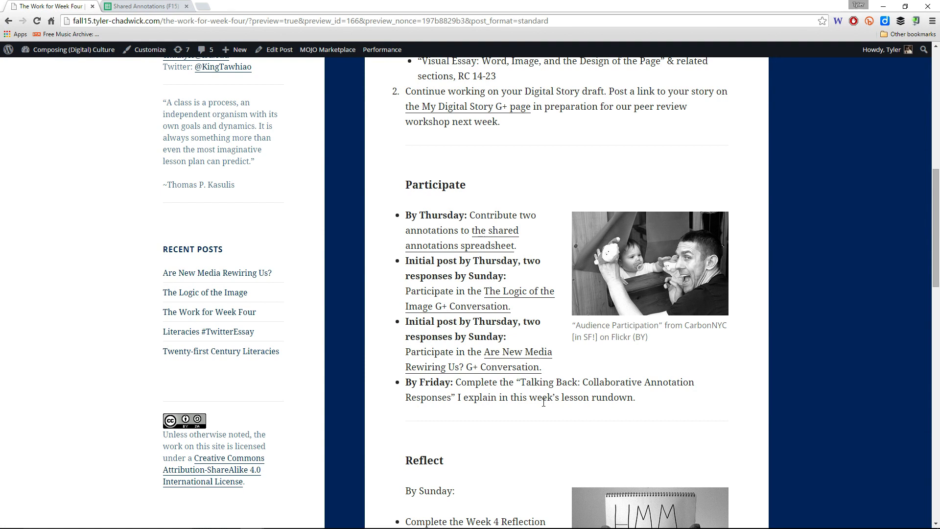
pyautogui.moveTo(74, 214)
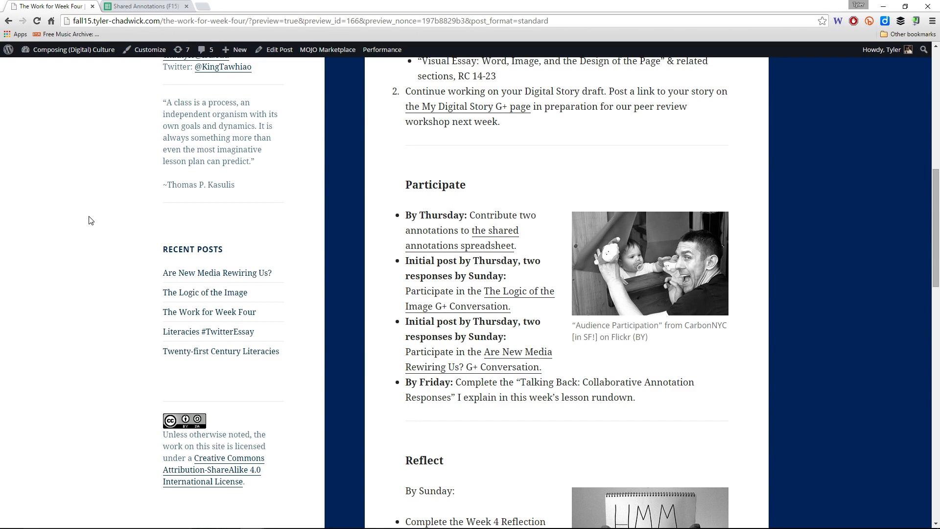
# Step: Switch to the Shared Annotations spreadsheet and select row 2's What You Wrote annotation
pyautogui.click(144, 6)
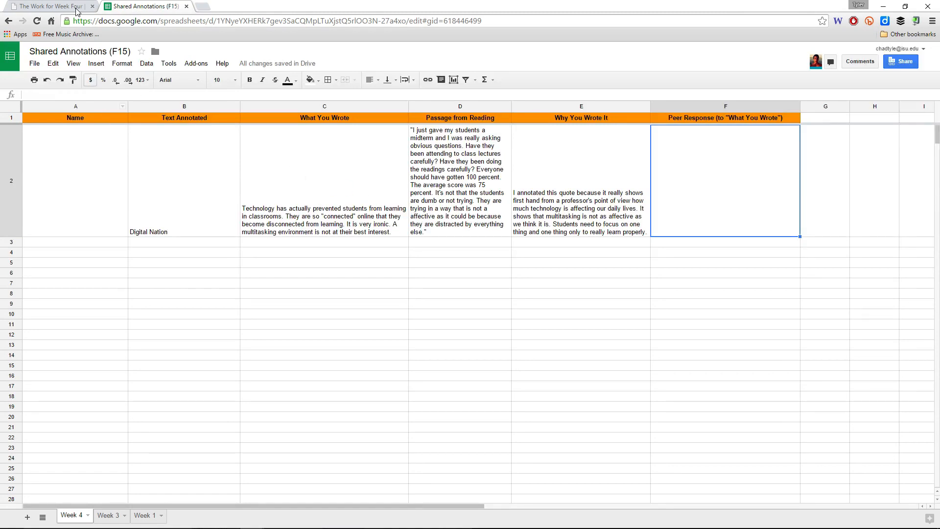
pyautogui.moveTo(328, 286)
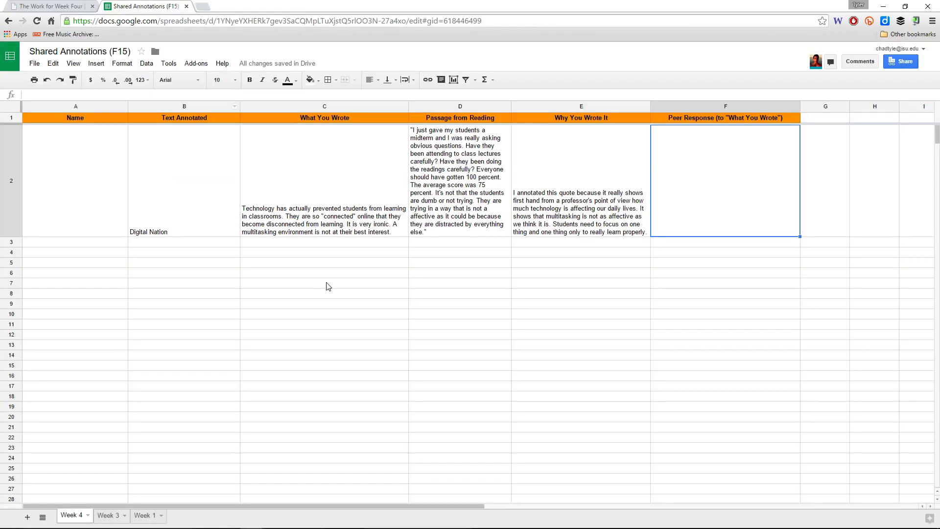
pyautogui.moveTo(222, 177)
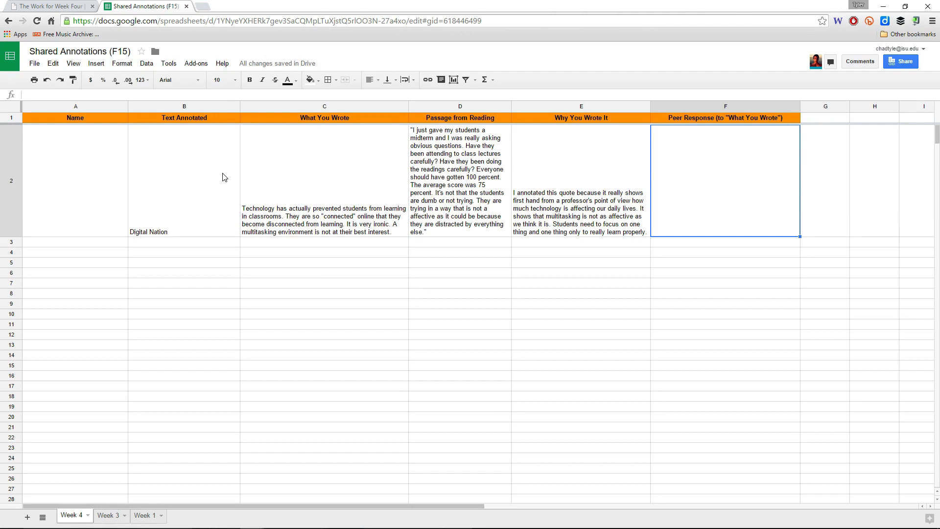
pyautogui.moveTo(336, 118)
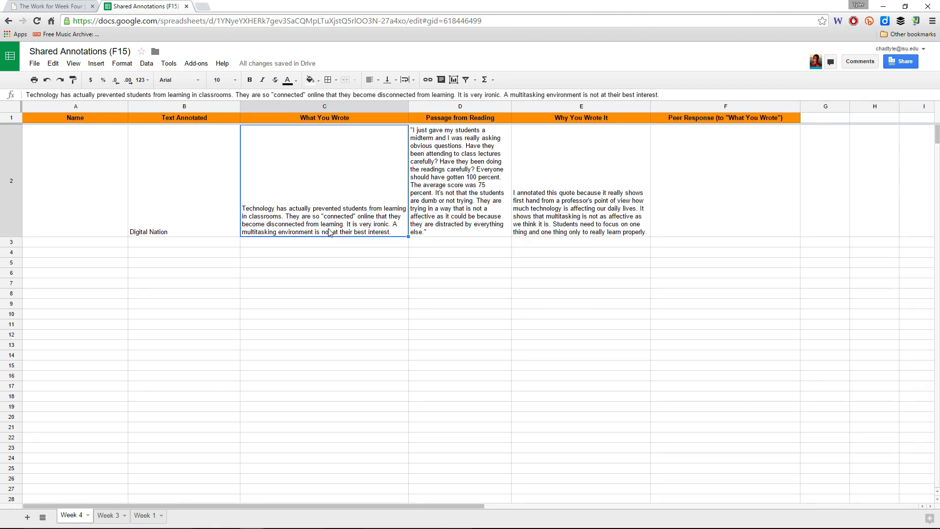
pyautogui.moveTo(338, 133)
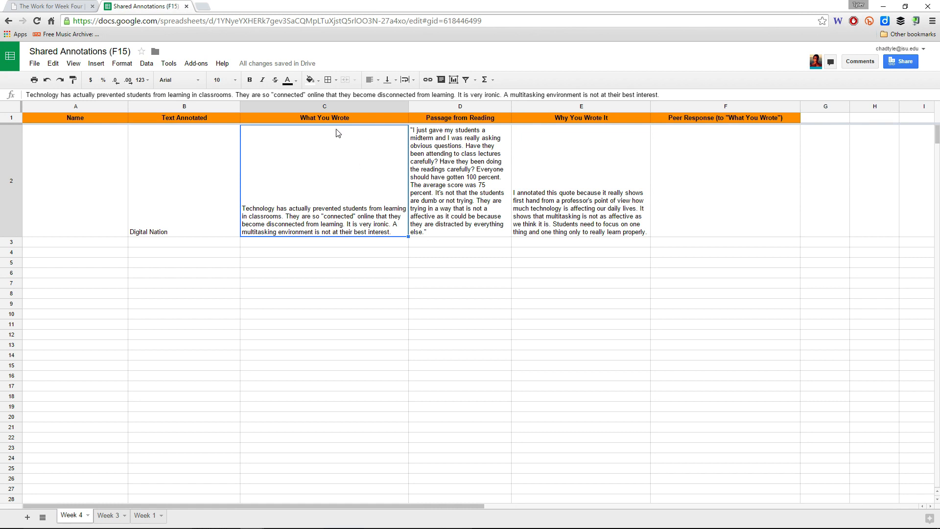
pyautogui.click(324, 118)
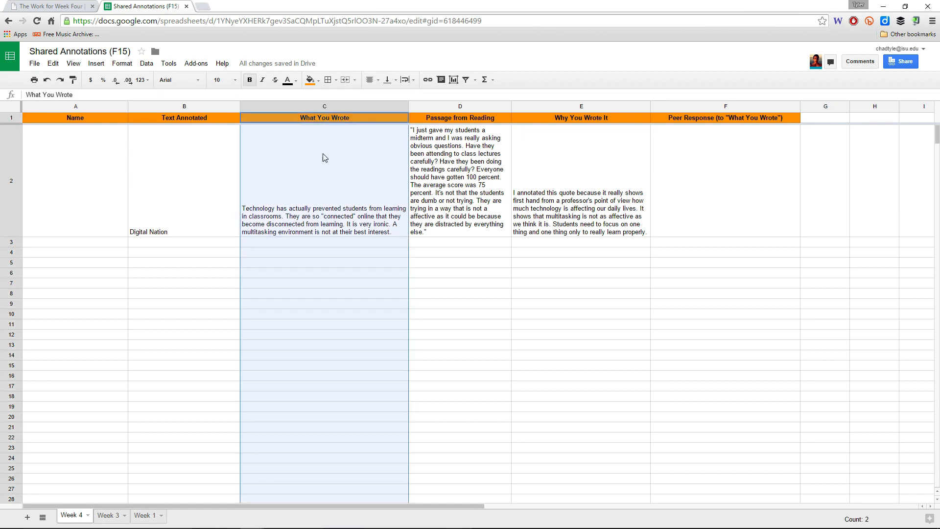
pyautogui.click(324, 180)
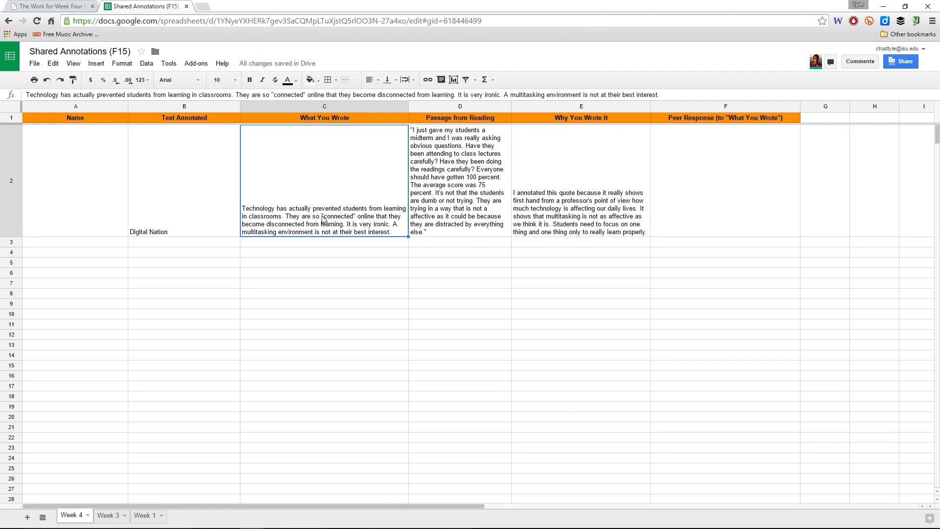
pyautogui.moveTo(287, 209)
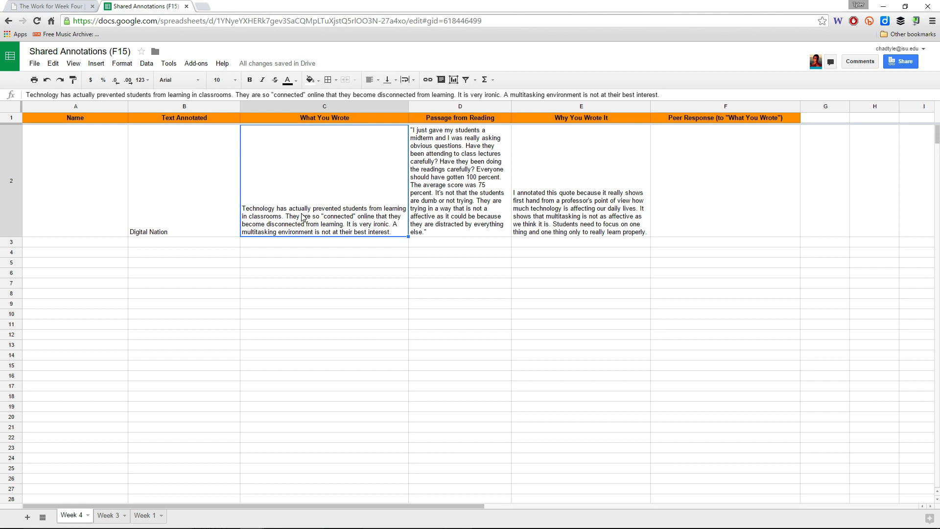
pyautogui.moveTo(737, 218)
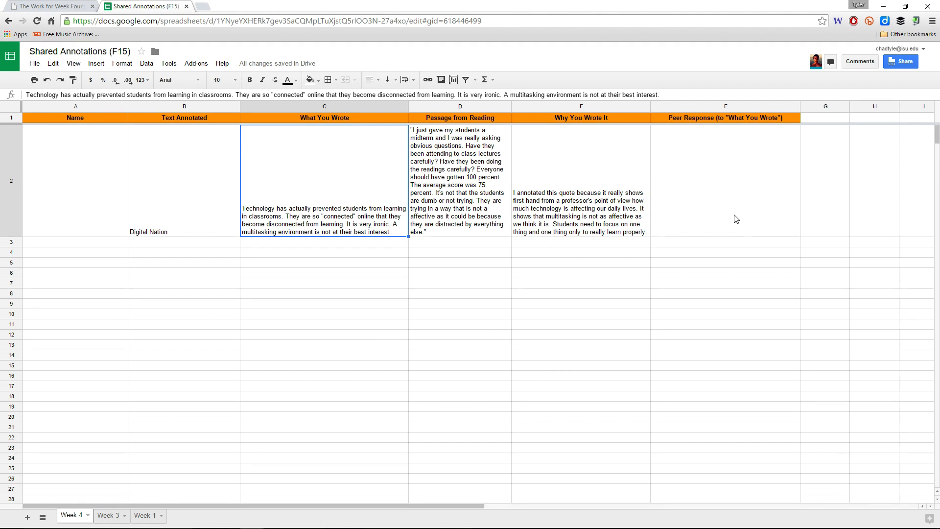
# Step: Enter 'This is my response.' in row 2's Peer Response cell
pyautogui.click(725, 180)
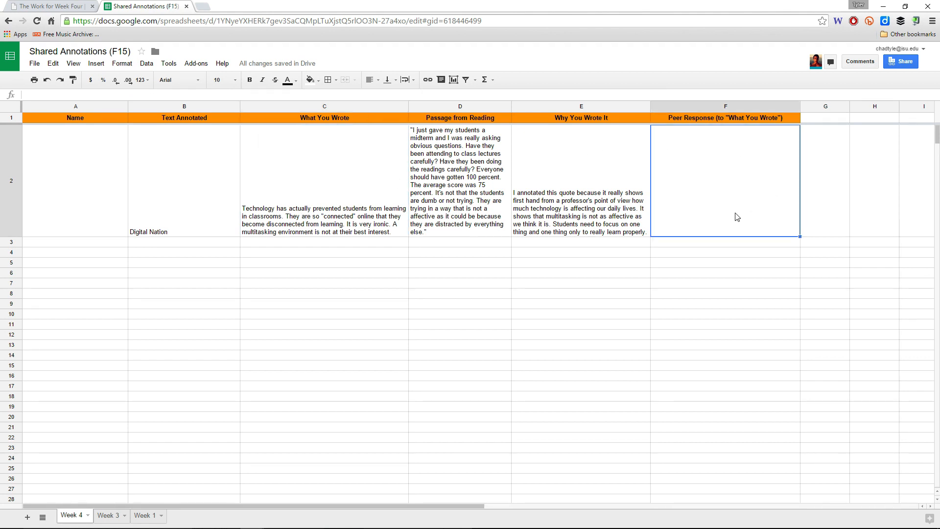
pyautogui.write('This is my')
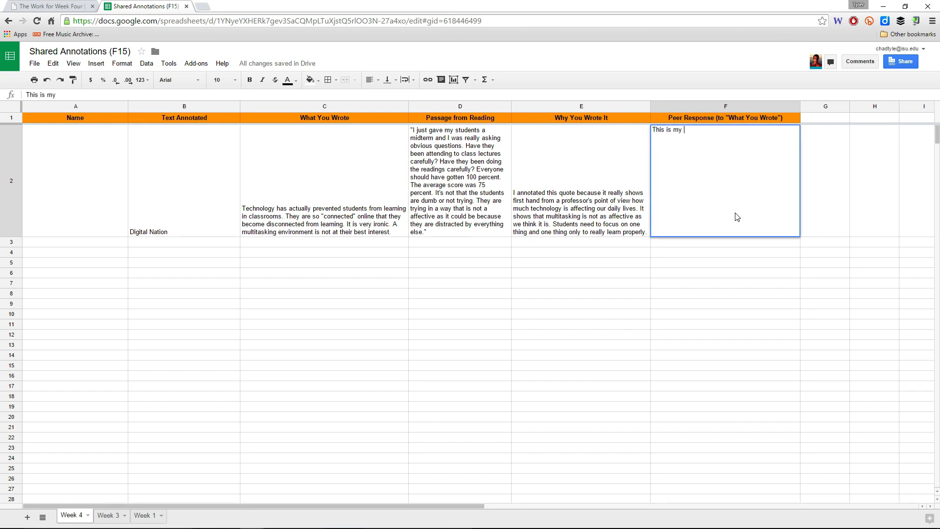
pyautogui.write('response.')
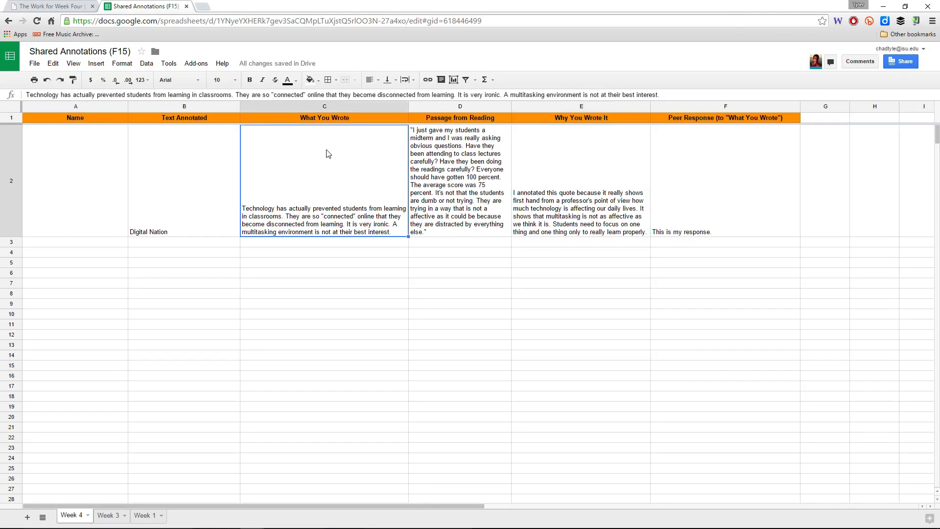
pyautogui.moveTo(345, 215)
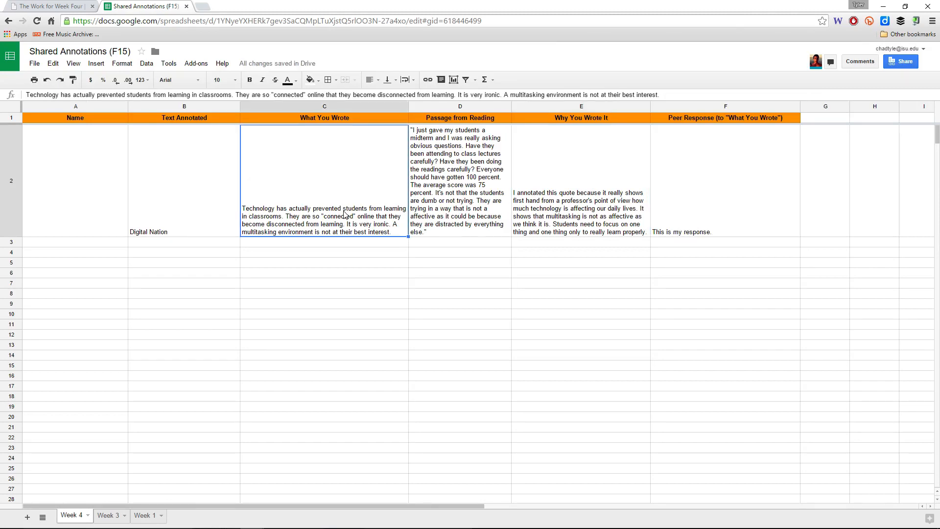
pyautogui.moveTo(335, 193)
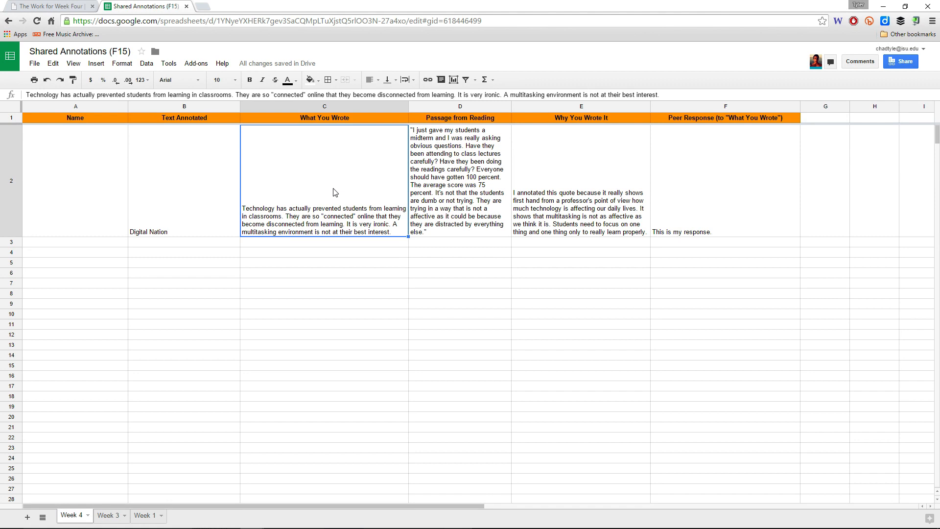
pyautogui.moveTo(340, 220)
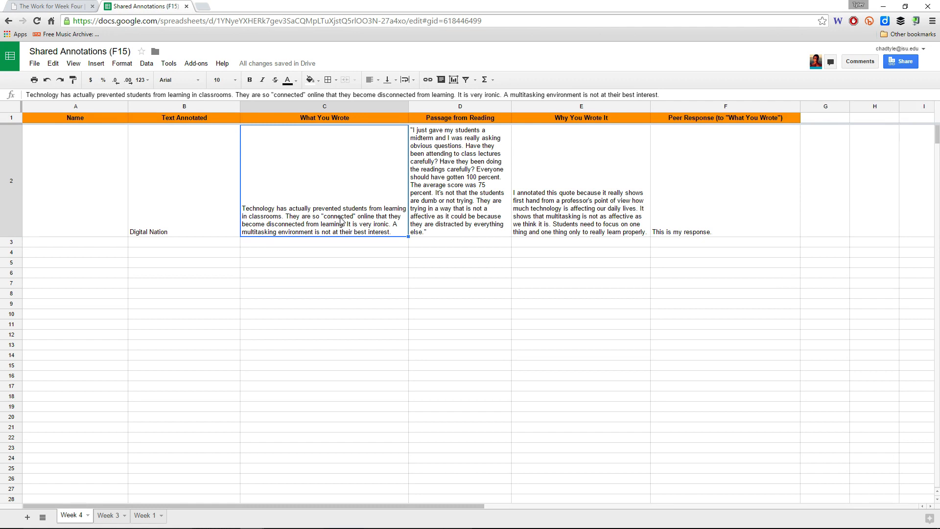
pyautogui.moveTo(726, 182)
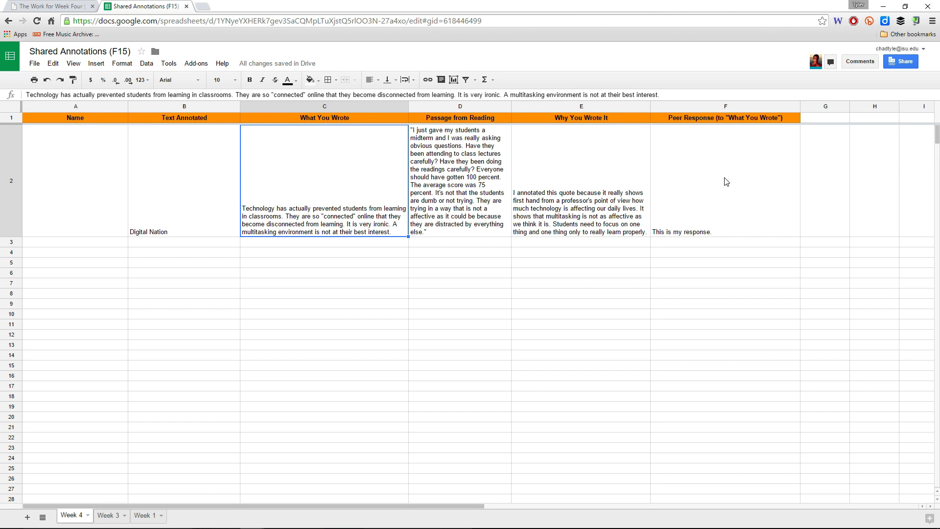
pyautogui.click(725, 180)
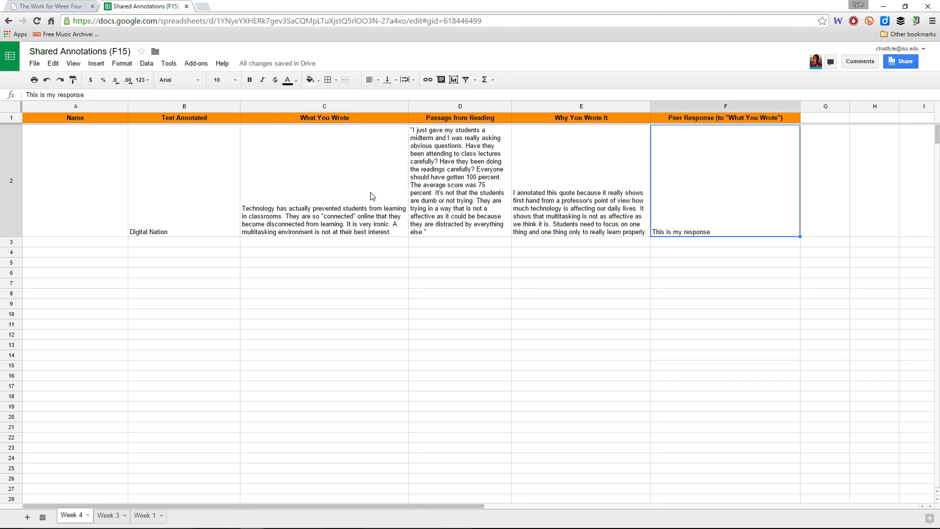
pyautogui.moveTo(672, 200)
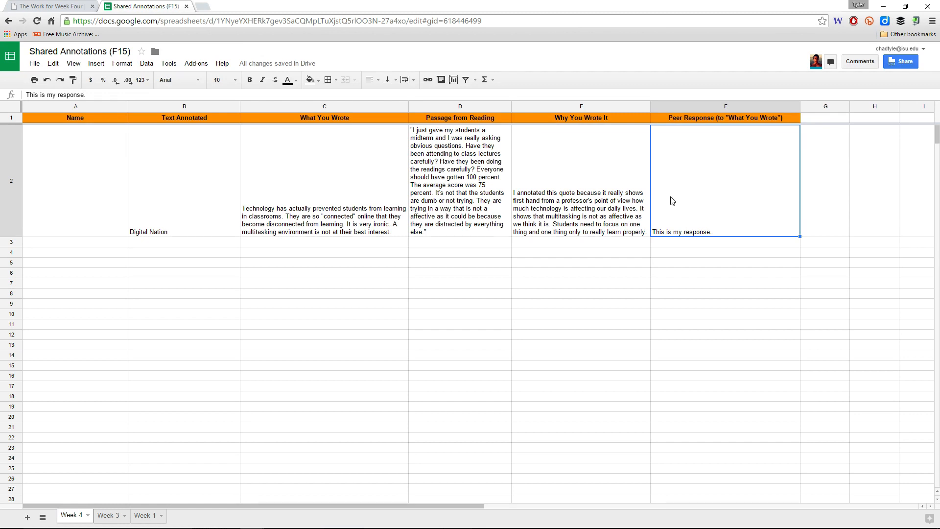
pyautogui.moveTo(707, 124)
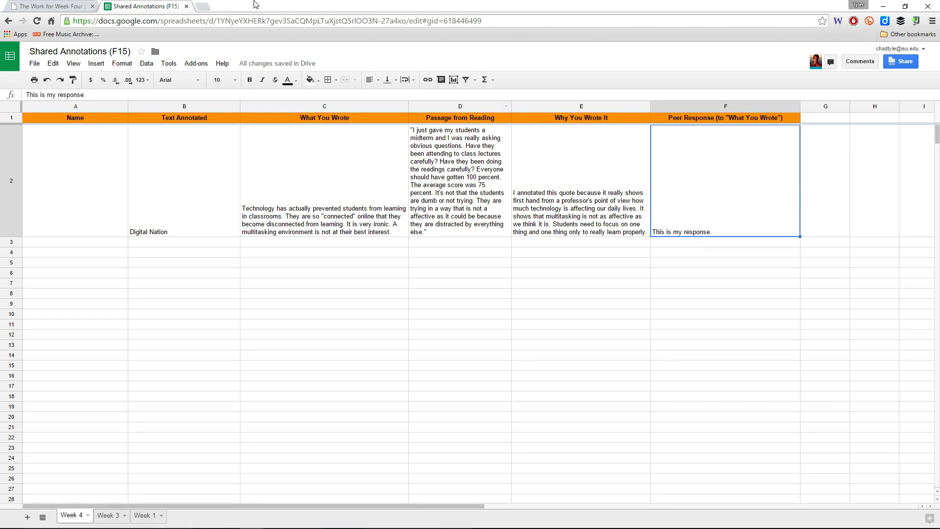
# Step: Return to the Week Four course page, scroll through Participate and Reflect, and back to the top
pyautogui.click(51, 6)
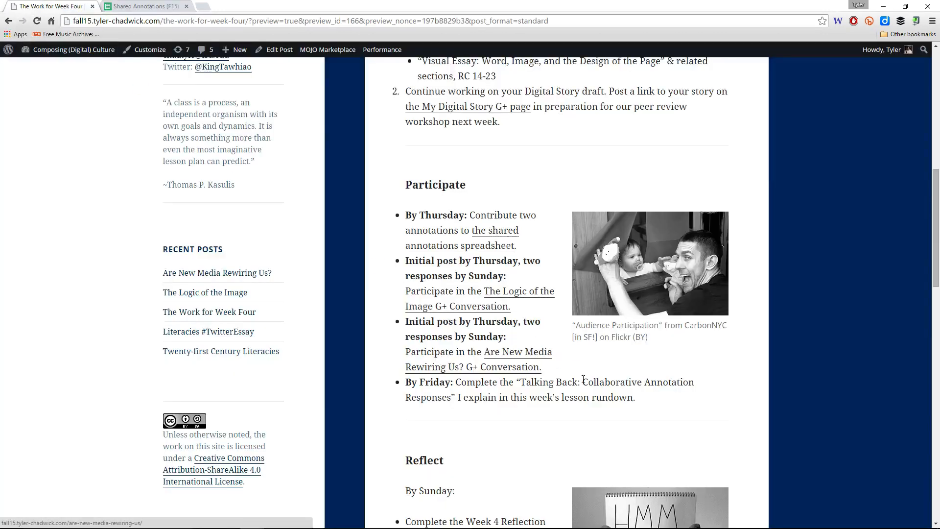
pyautogui.scroll(-3)
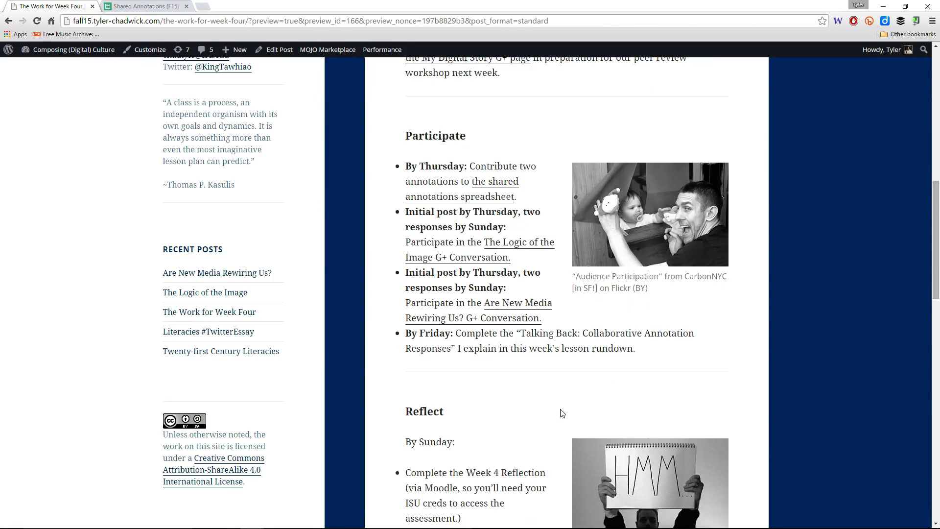
pyautogui.scroll(3)
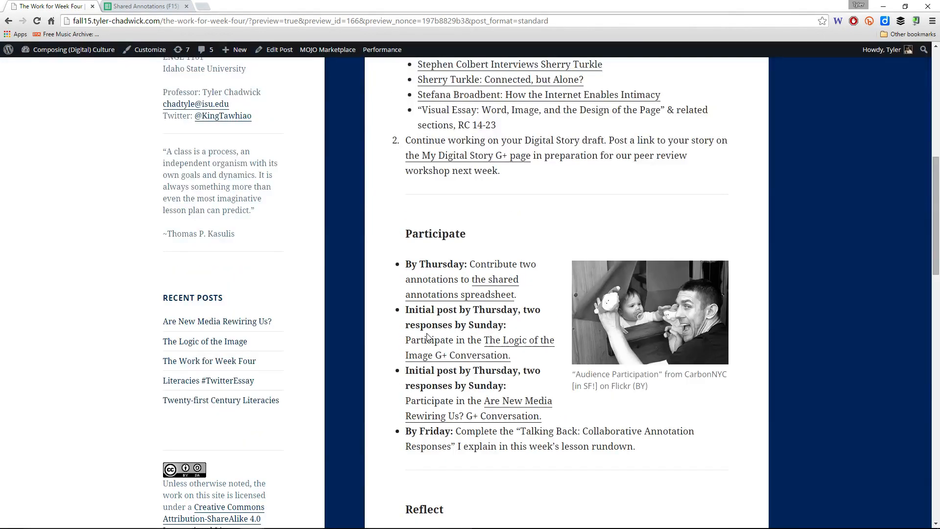
pyautogui.moveTo(389, 432)
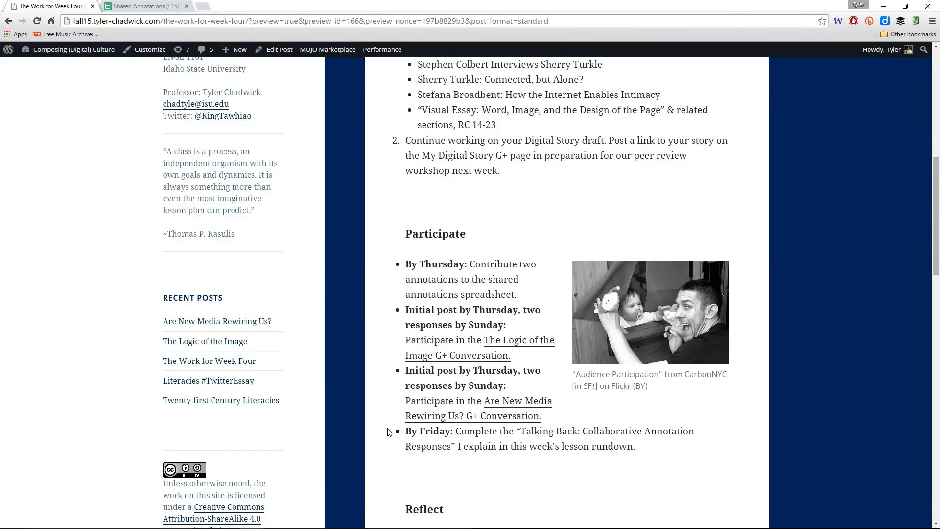
pyautogui.scroll(3)
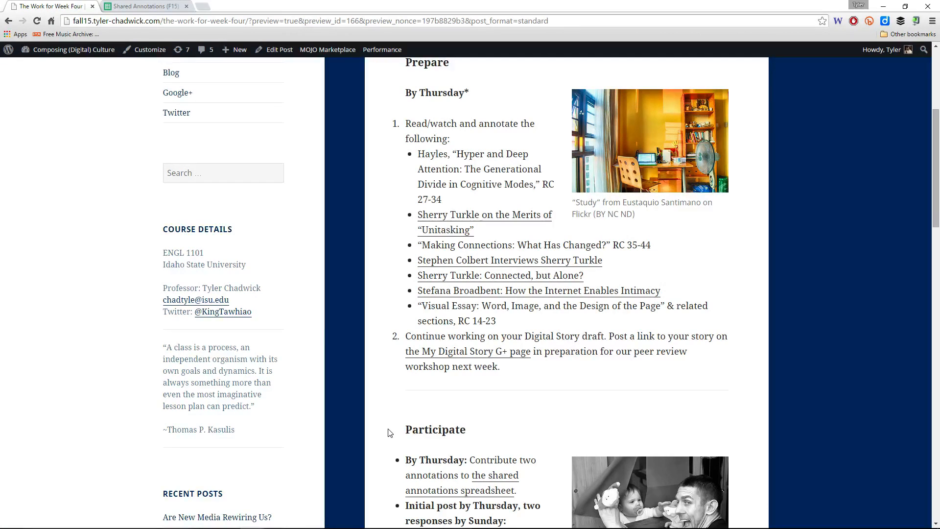
pyautogui.scroll(-3)
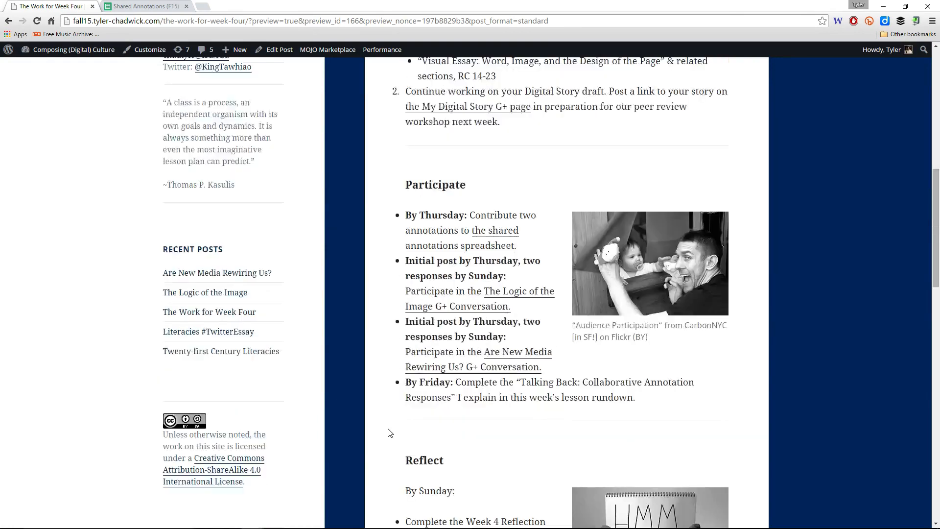
pyautogui.scroll(3)
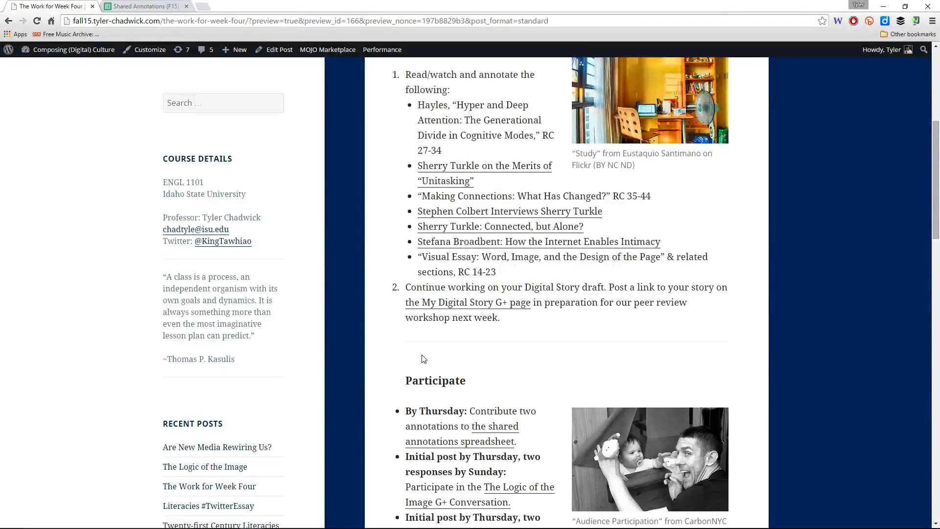
pyautogui.scroll(-3)
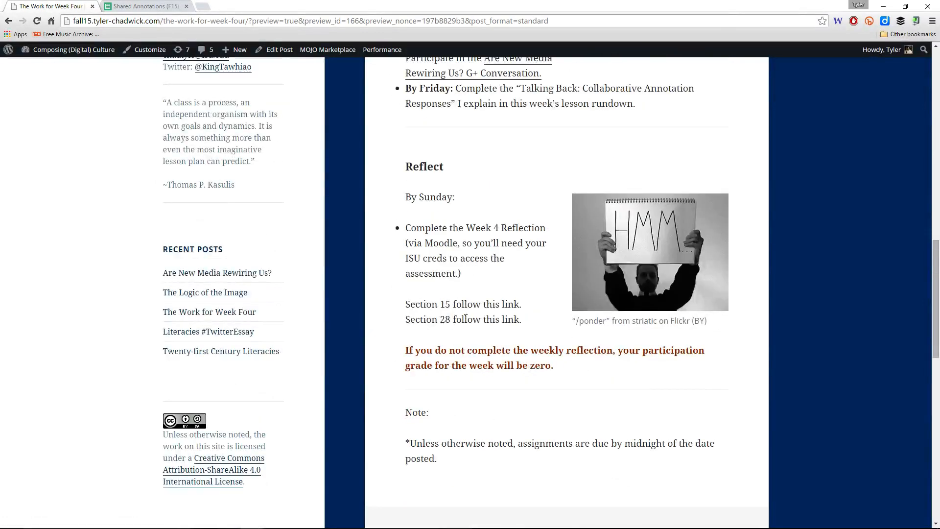
pyautogui.scroll(3)
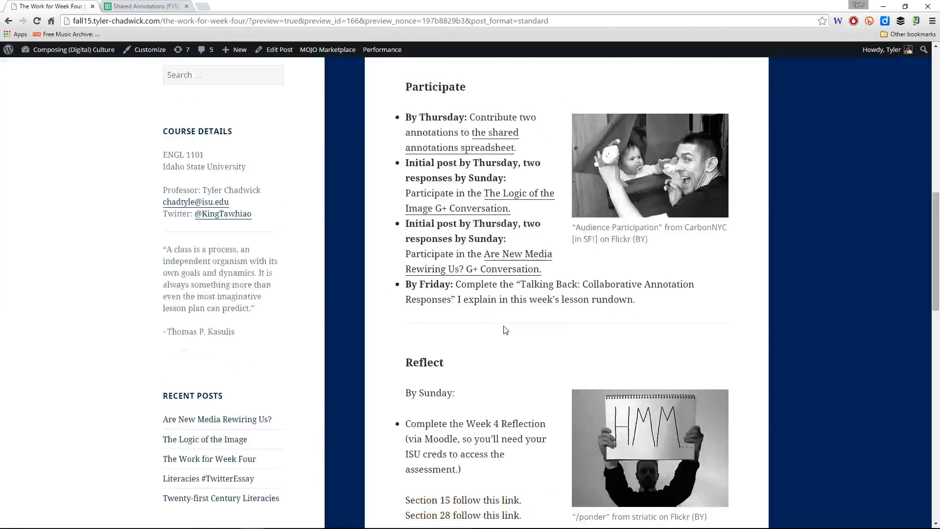
pyautogui.scroll(3)
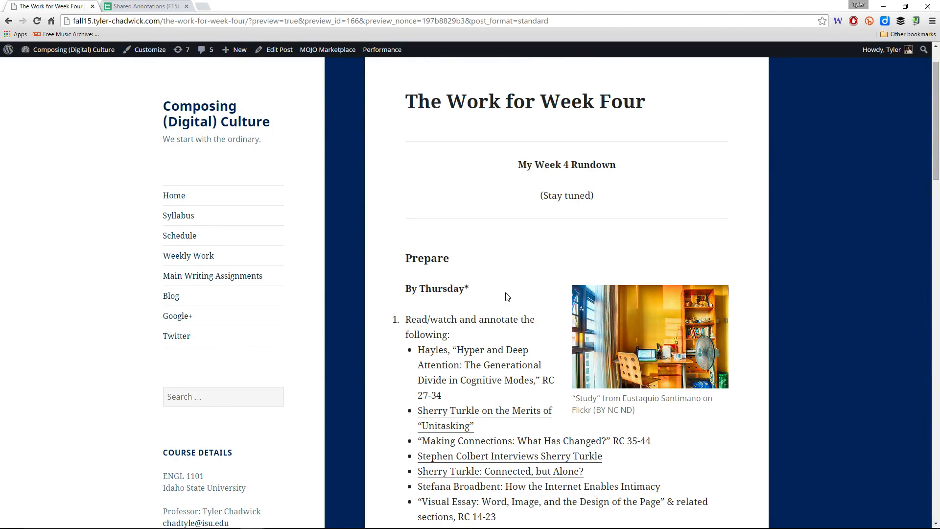
pyautogui.moveTo(744, 279)
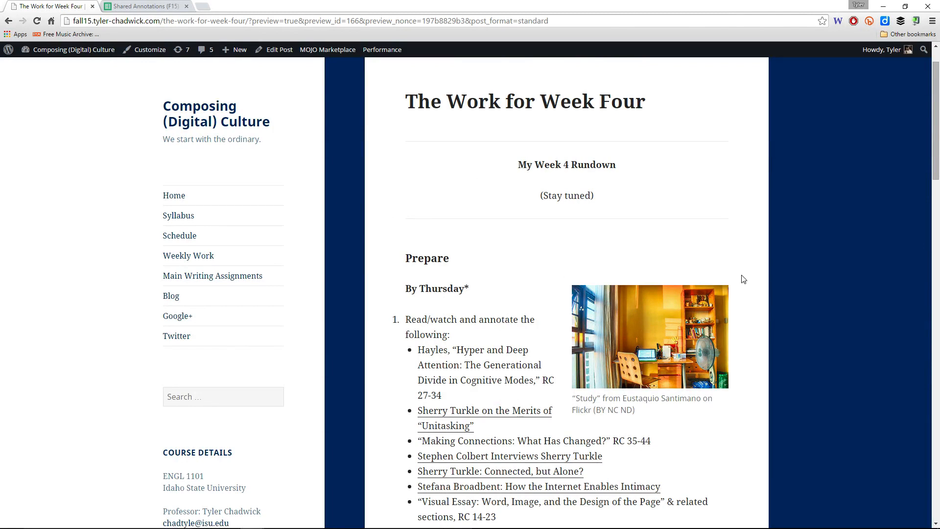
pyautogui.moveTo(762, 316)
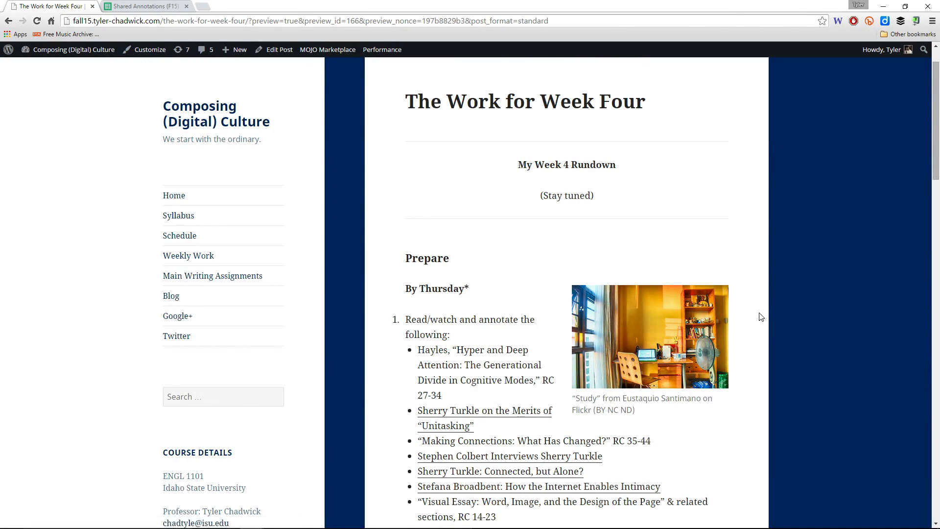